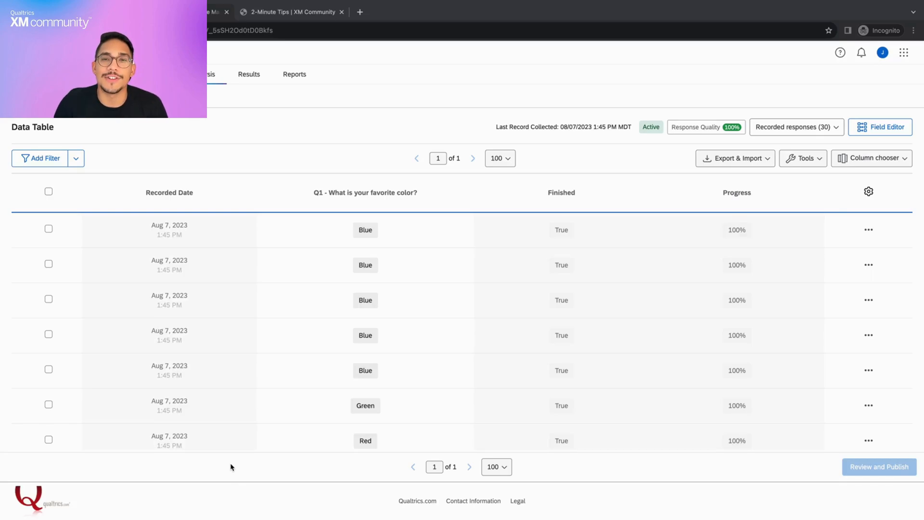
mouse_move(70, 161)
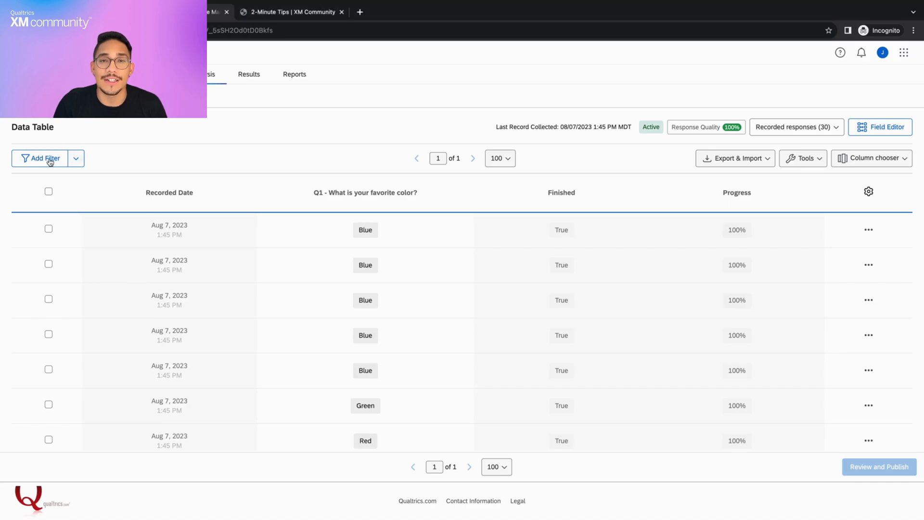
Step: Add a blank filter condition row above the Data Table responses
left_click(40, 158)
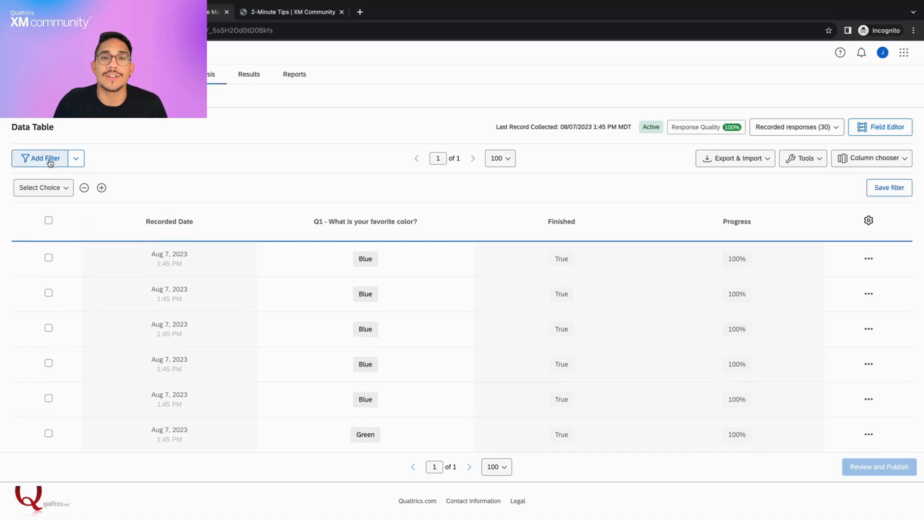
mouse_move(83, 187)
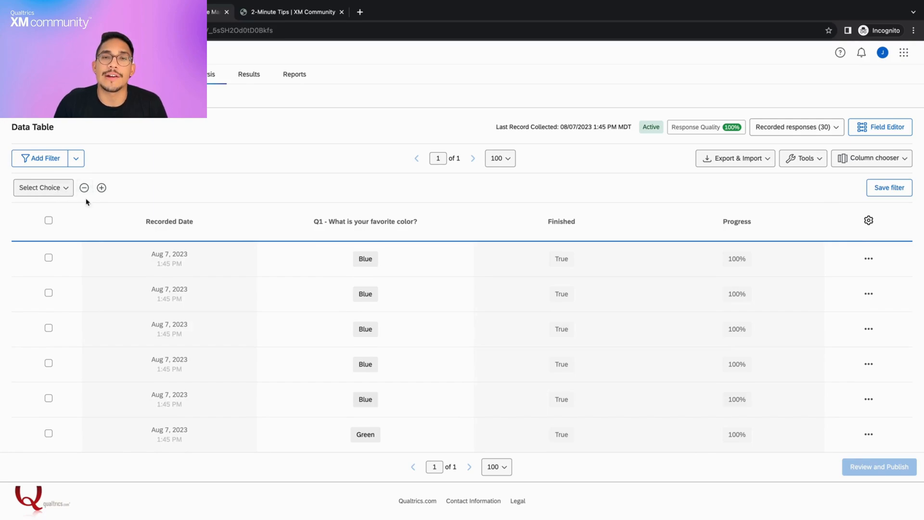
mouse_move(62, 197)
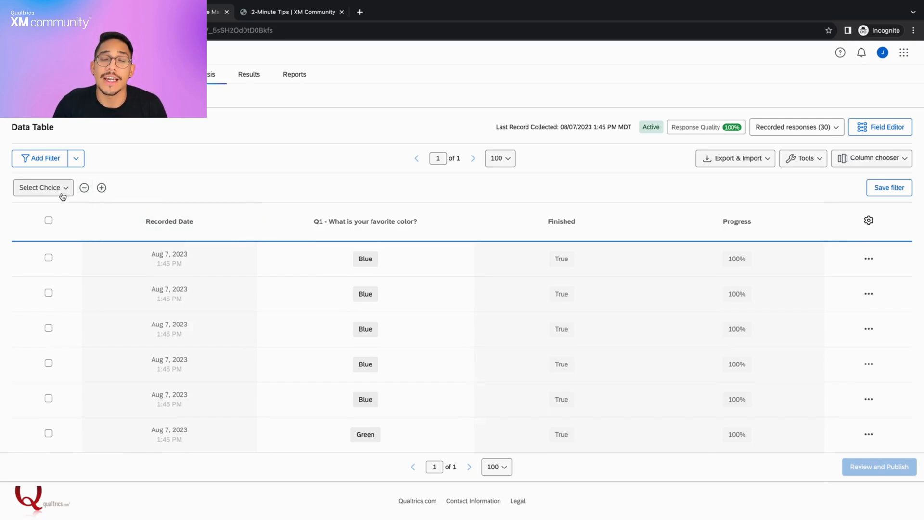
Step: Browse the filter field list, searching q1 and q2, then show the Survey Metadata fields
left_click(42, 187)
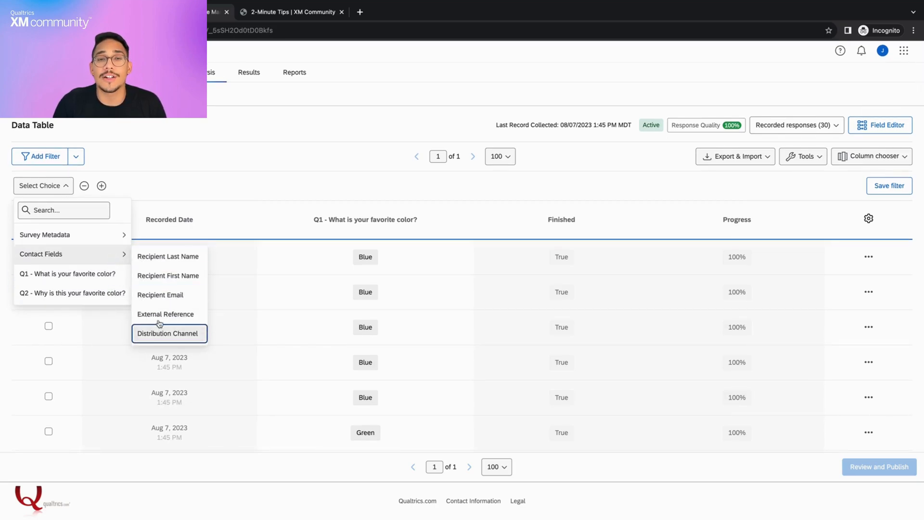
mouse_move(167, 256)
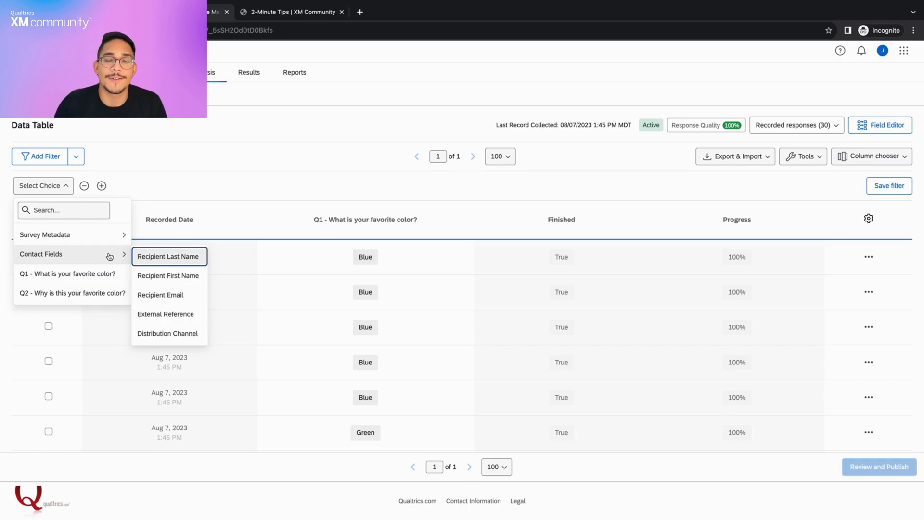
left_click(64, 209)
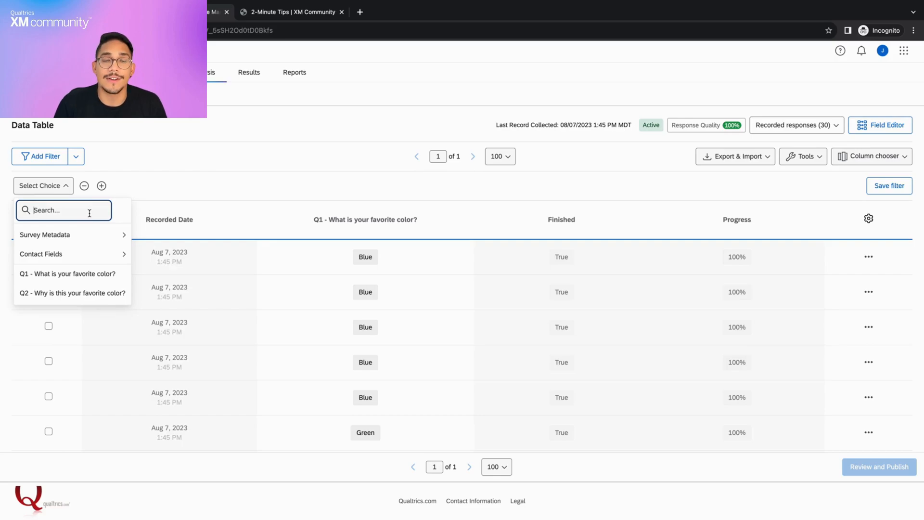
type("q1")
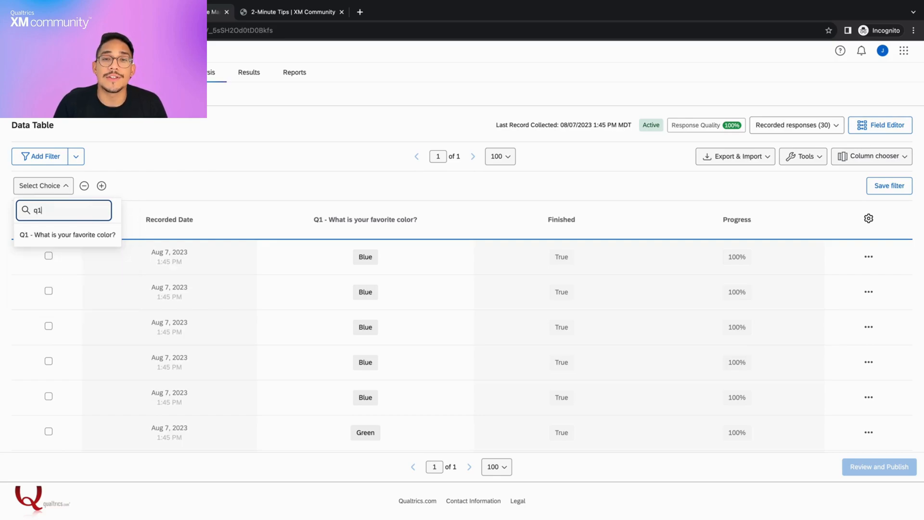
type("q2")
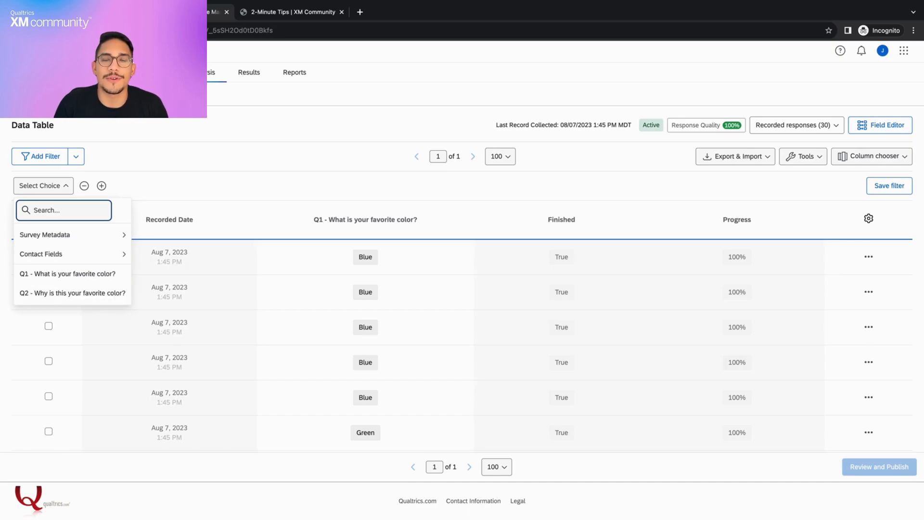
left_click(44, 235)
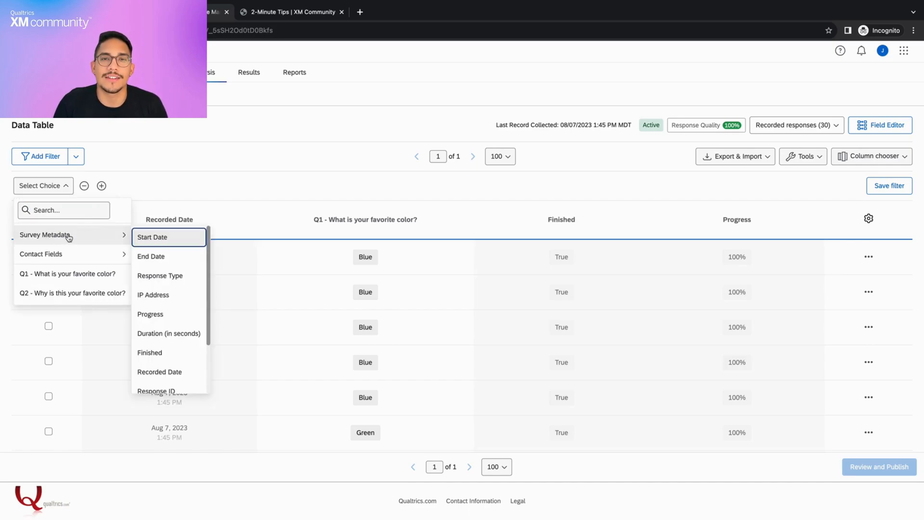
Step: Filter on Recorded Date within the last 7 days (25 responses) and start saving it
left_click(159, 372)
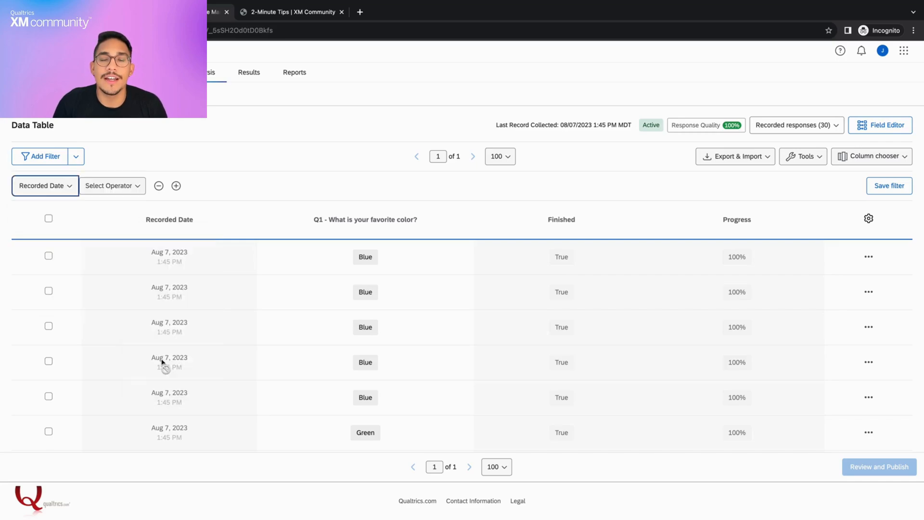
left_click(108, 186)
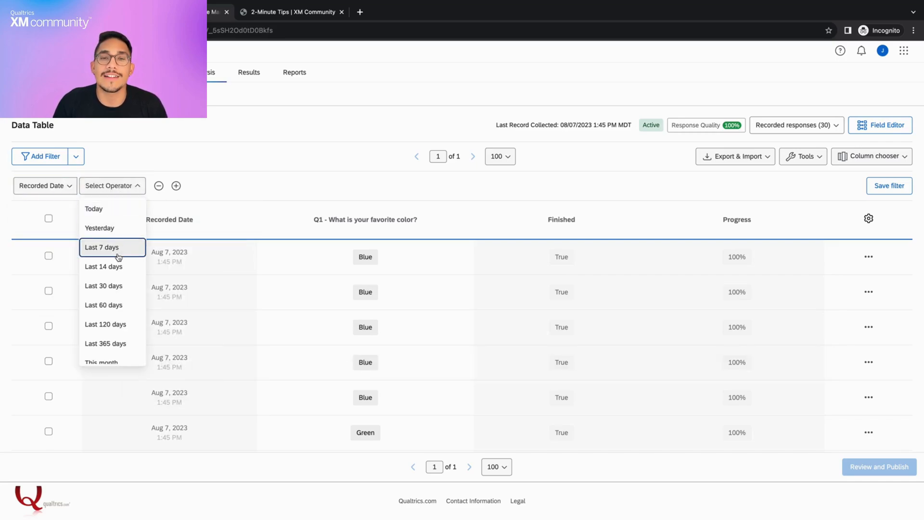
left_click(102, 247)
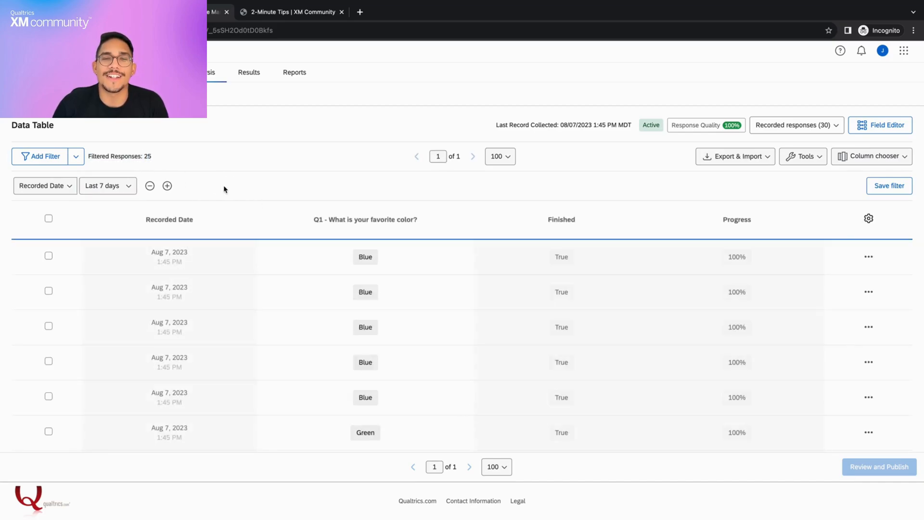
left_click(167, 185)
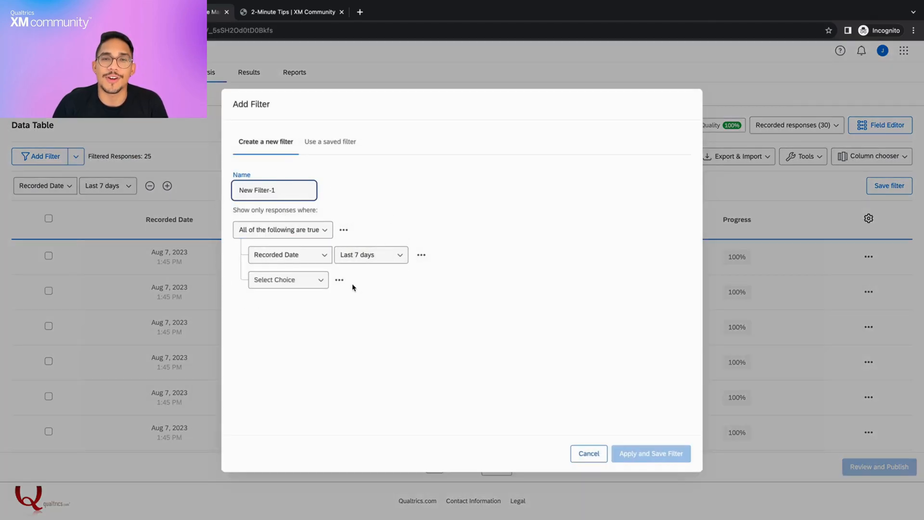
Step: Cancel the save-filter dialog without saving, keeping the last-7-days filter
left_click(286, 279)
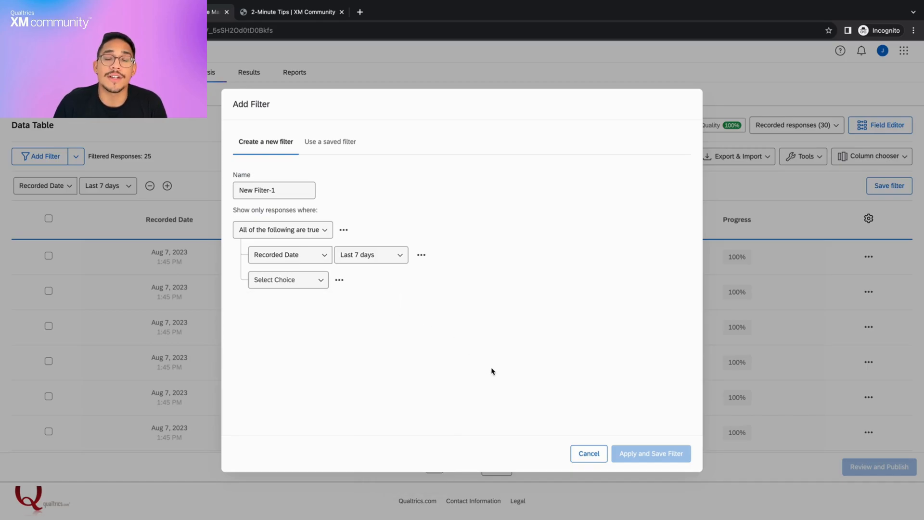
left_click(587, 453)
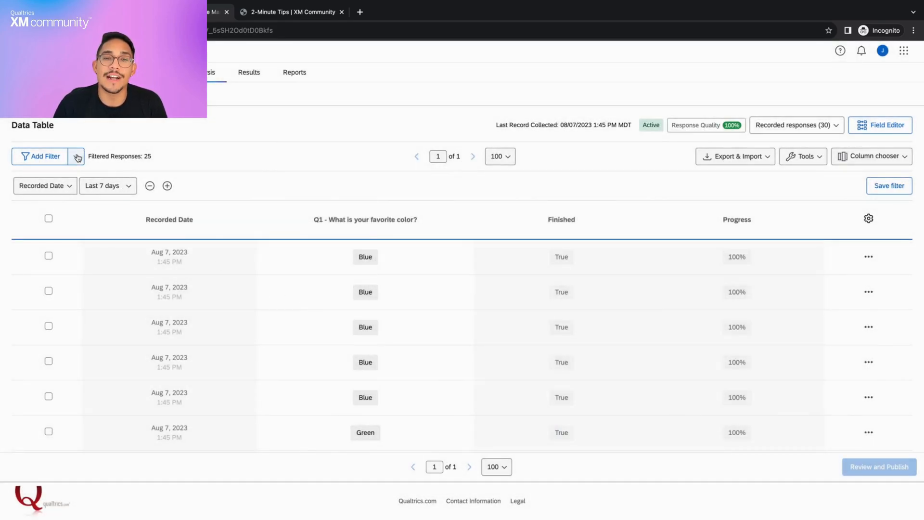
left_click(76, 156)
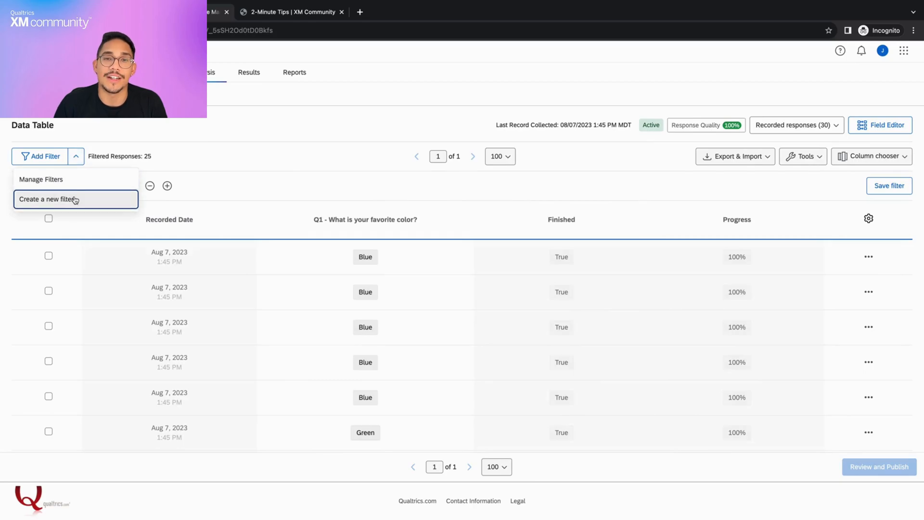
Step: Start creating a new filter from scratch, inspect the blank condition's options, then cancel
left_click(49, 199)
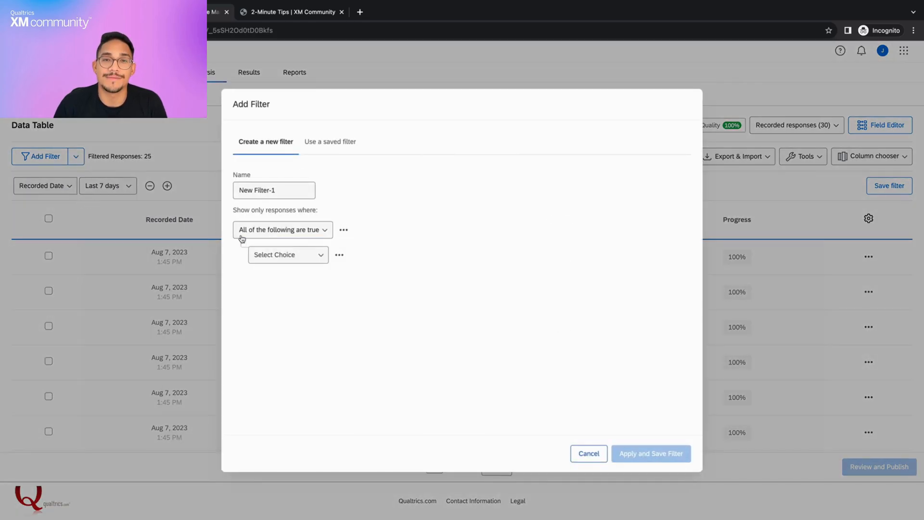
left_click(282, 229)
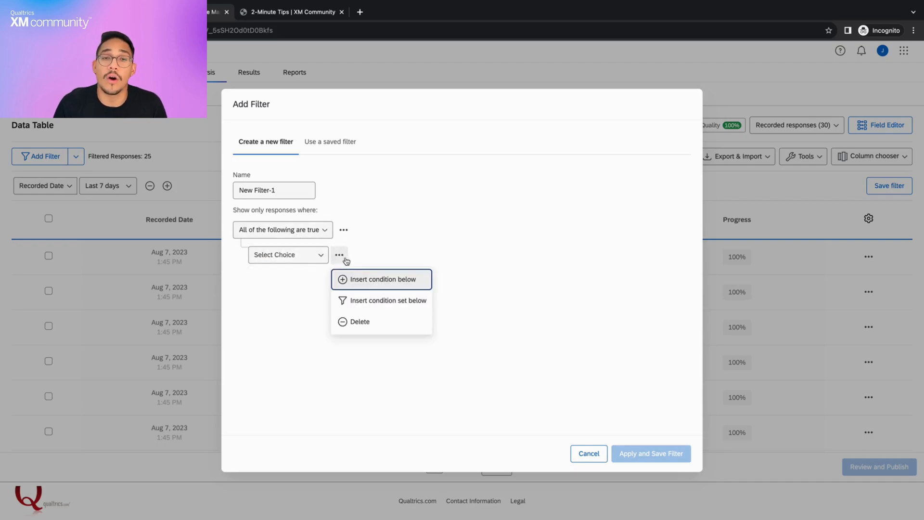
mouse_move(374, 300)
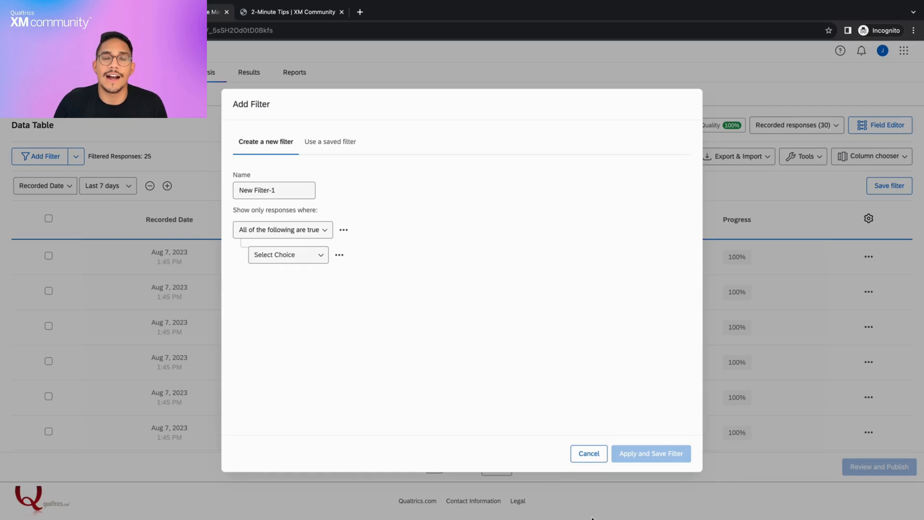
left_click(587, 453)
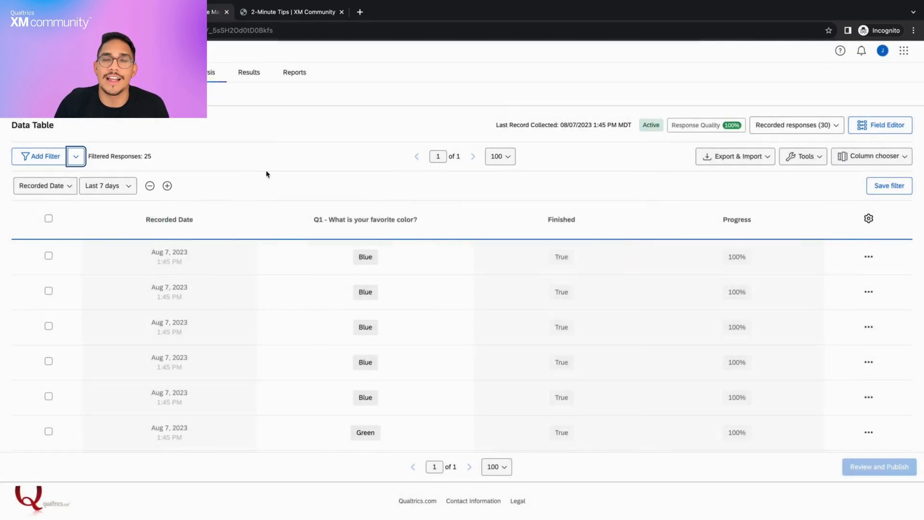
Step: Insert a nested condition set below the empty row, matching Any condition
left_click(43, 156)
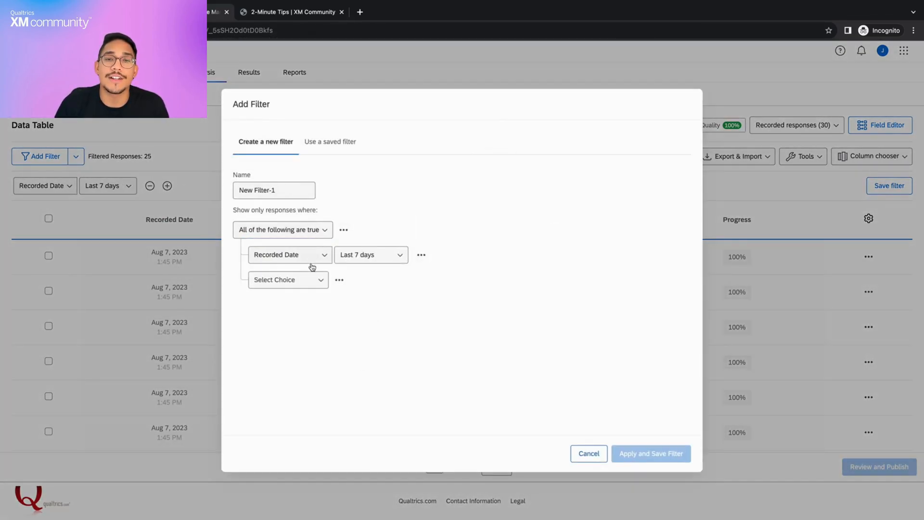
left_click(338, 279)
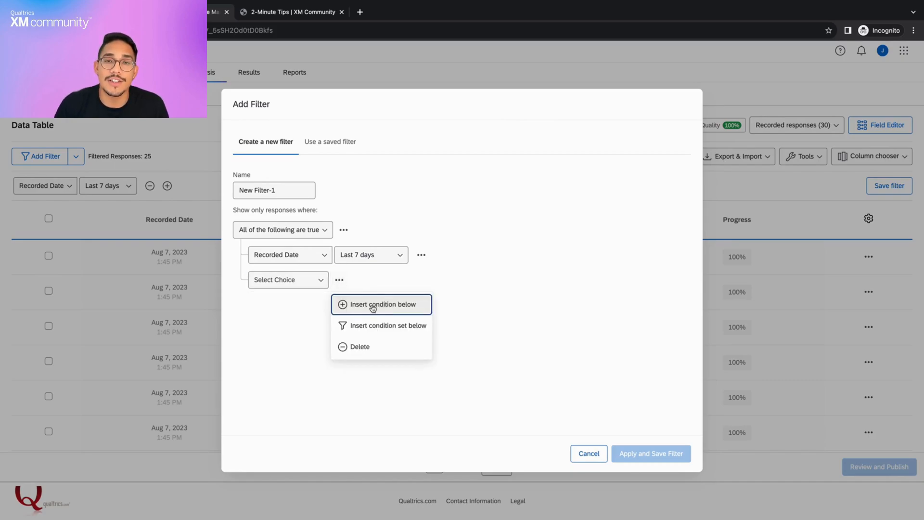
left_click(388, 325)
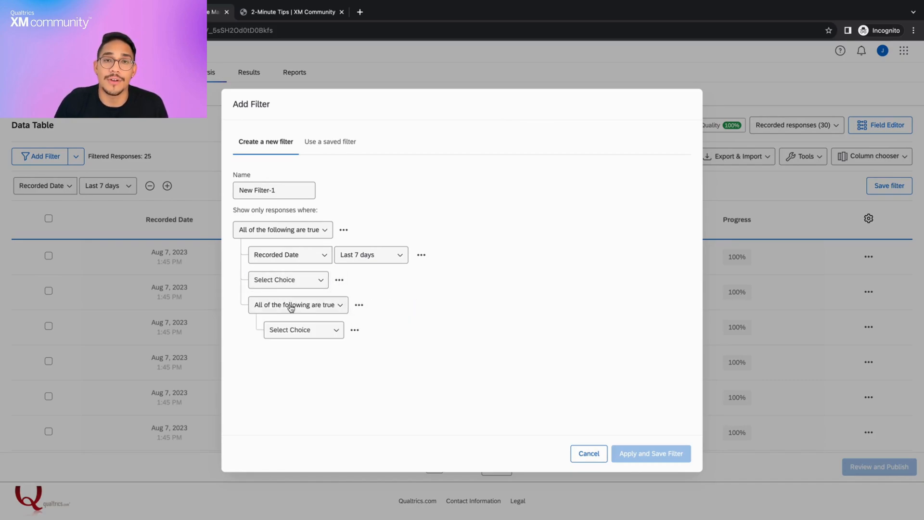
left_click(303, 330)
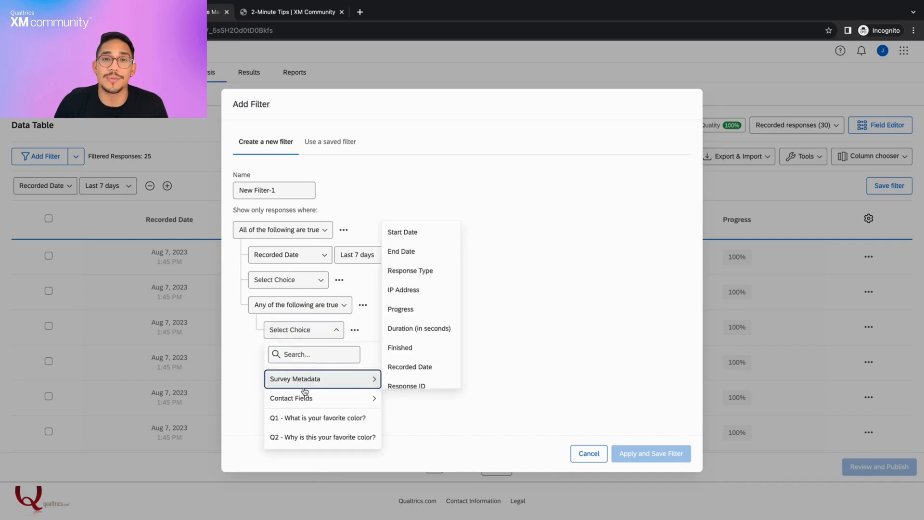
Step: Require Q1 favorite color Is 1 - Blue or 3 - Green and remove the leftover empty row (16 responses)
left_click(317, 417)
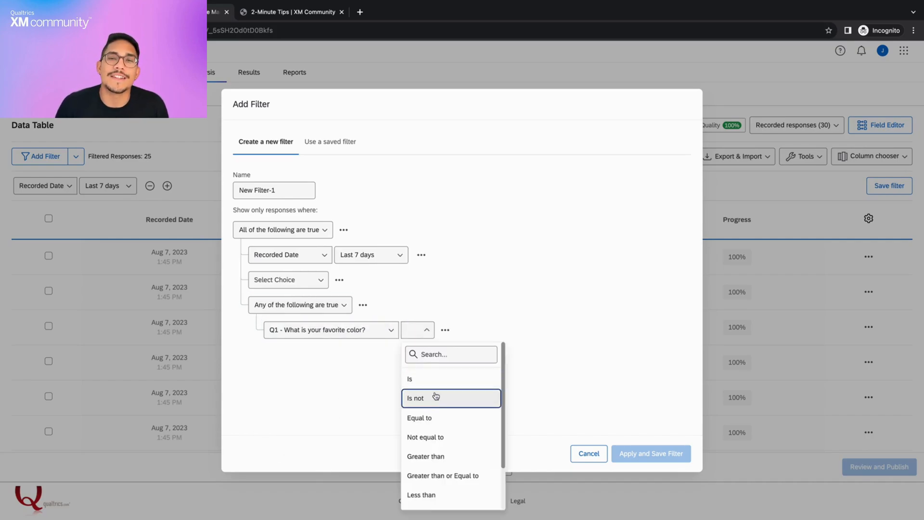
left_click(410, 378)
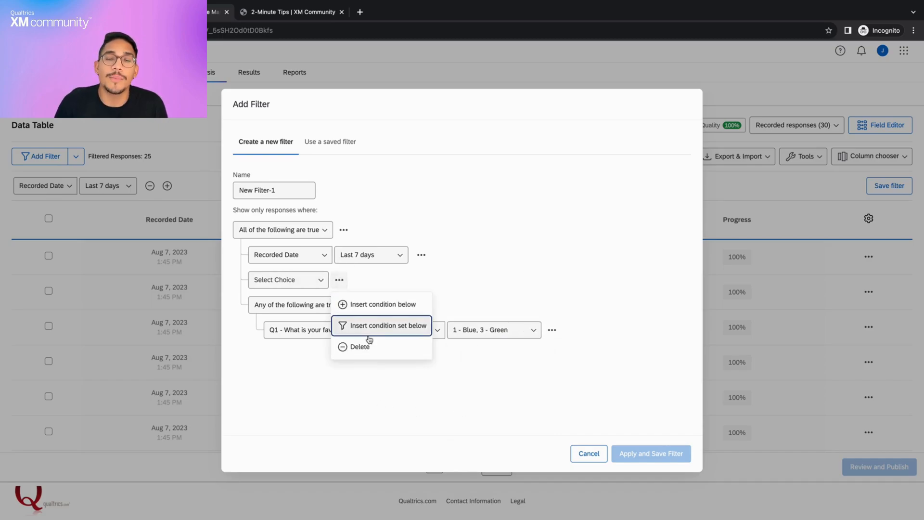
left_click(359, 345)
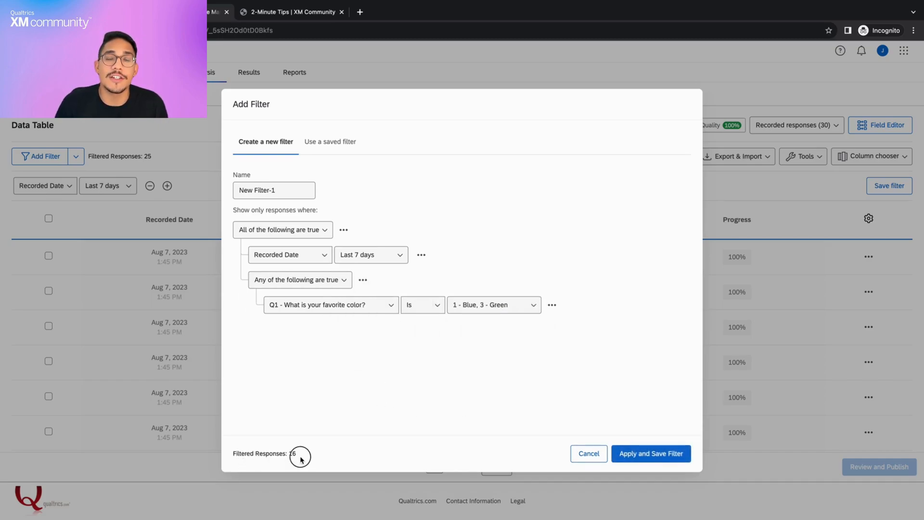
Step: Name the filter 'G/B Last 7', then apply and save it (16 responses)
left_click(274, 189)
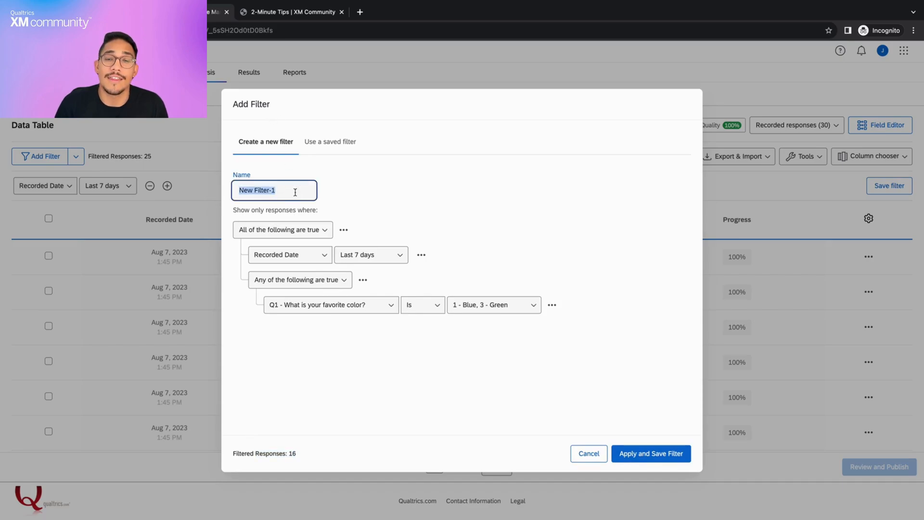
type("G/B")
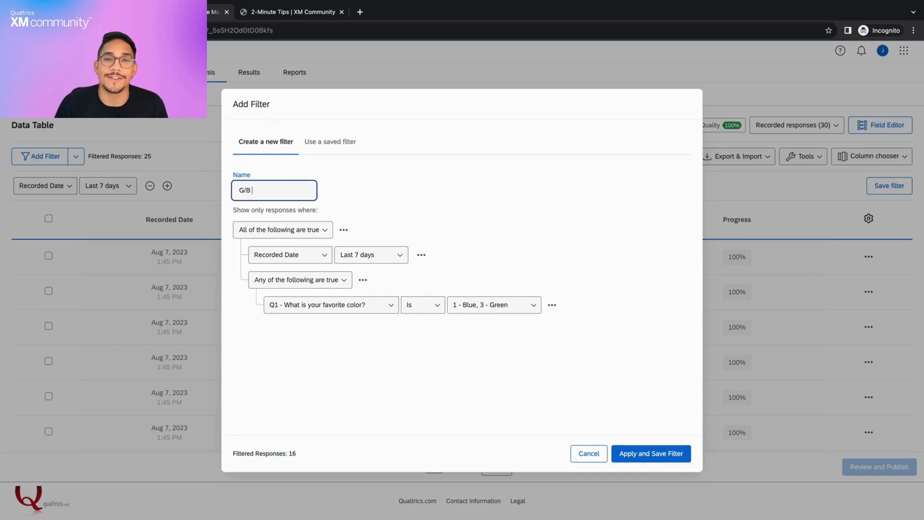
type("Last 7")
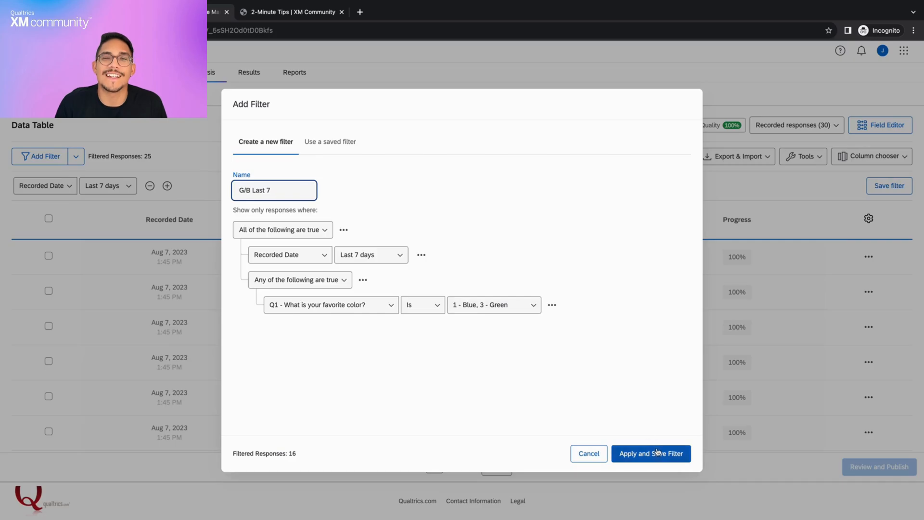
left_click(649, 453)
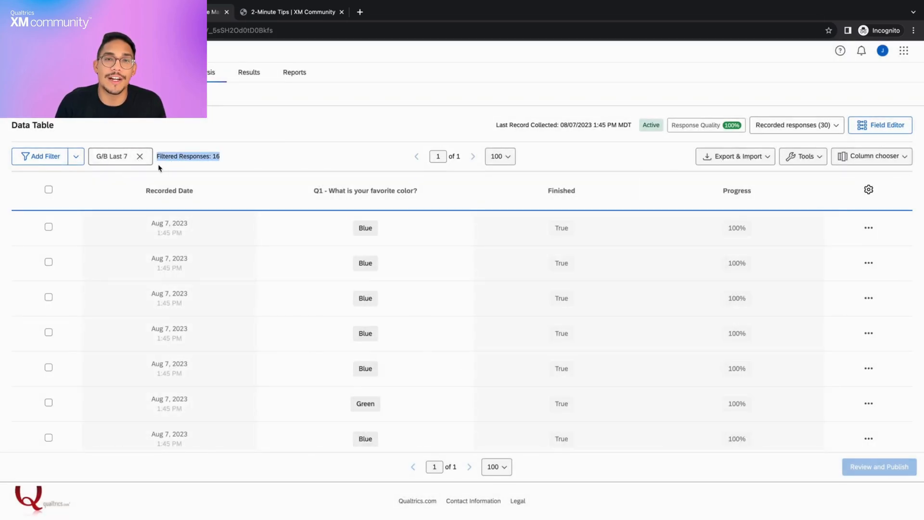
Step: In Manage Filters, select the saved 'G/B Last 7' filter and expand its conditions
left_click(75, 156)
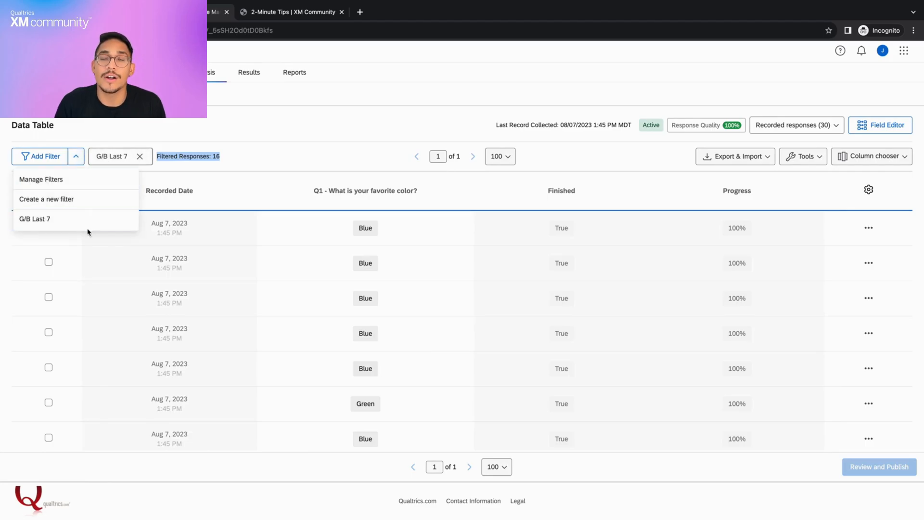
left_click(41, 179)
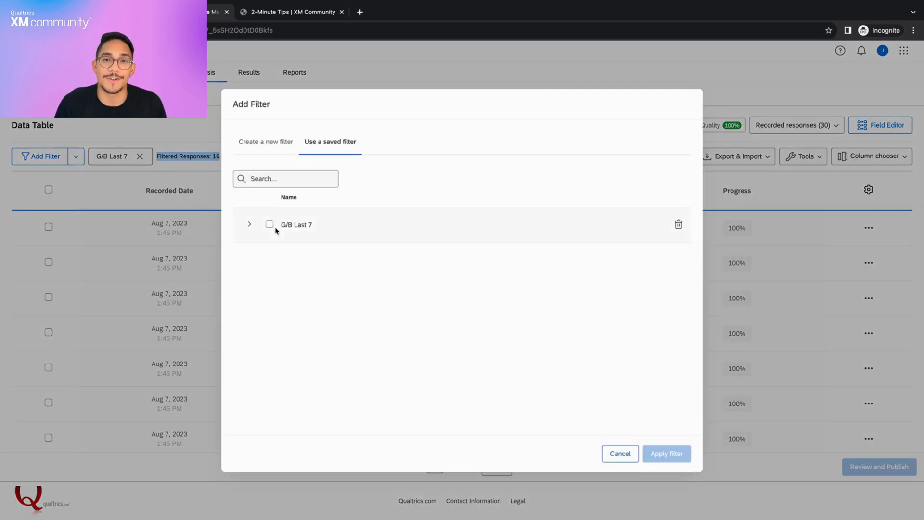
left_click(270, 224)
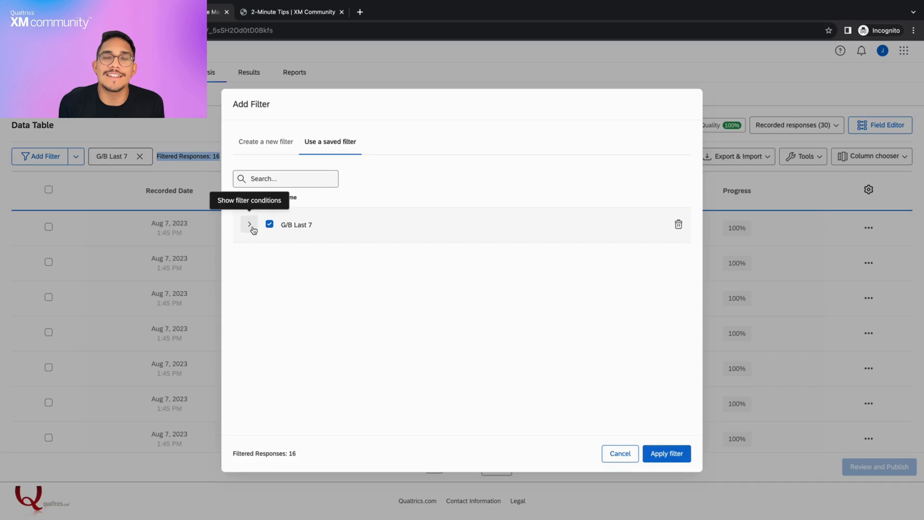
left_click(248, 224)
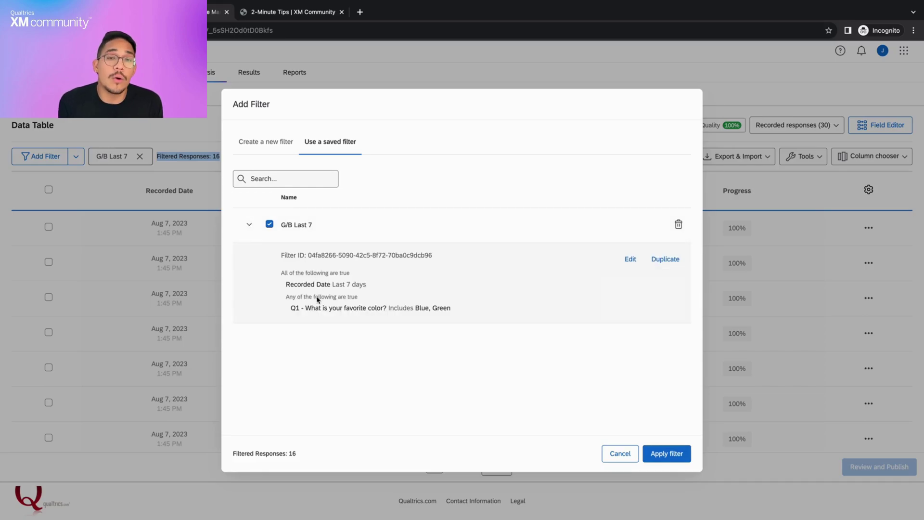
mouse_move(589, 322)
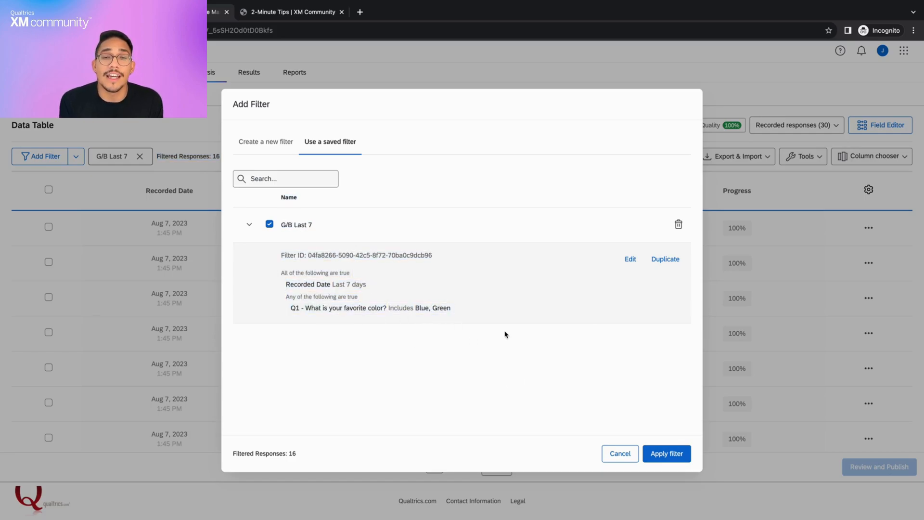
mouse_move(679, 224)
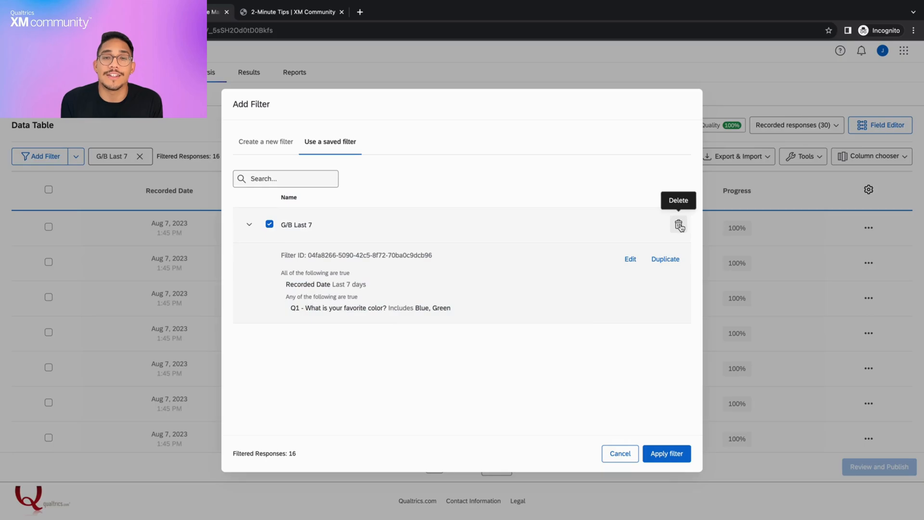
Step: Delete the 'G/B Last 7' saved filter, cancel the dialog, and switch to the XM Community tips page
left_click(678, 224)
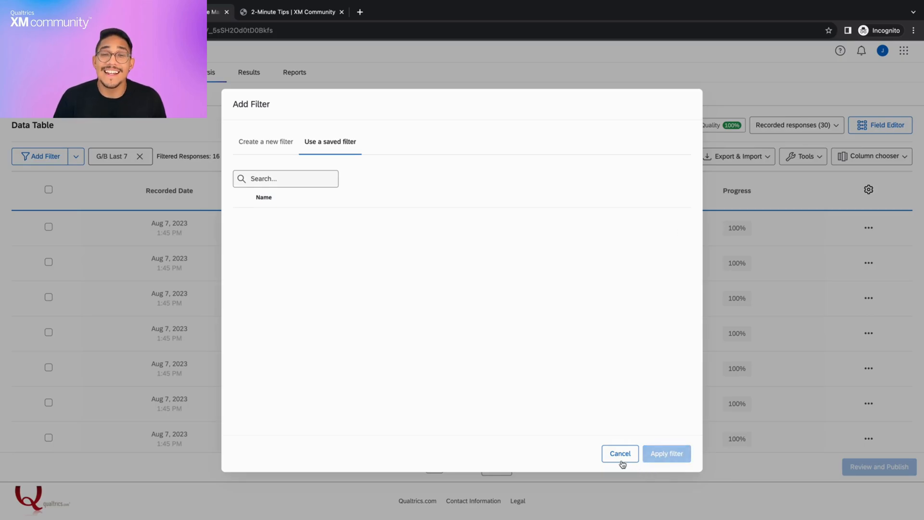
left_click(619, 453)
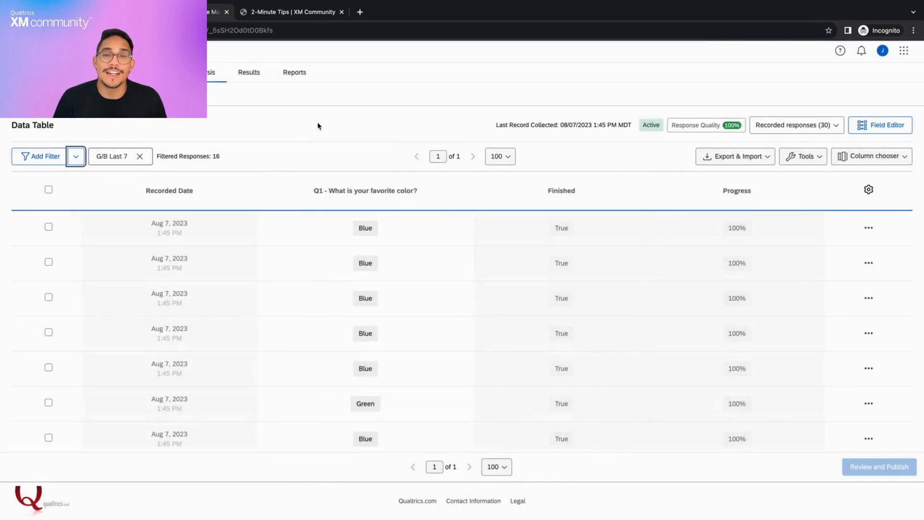
left_click(291, 12)
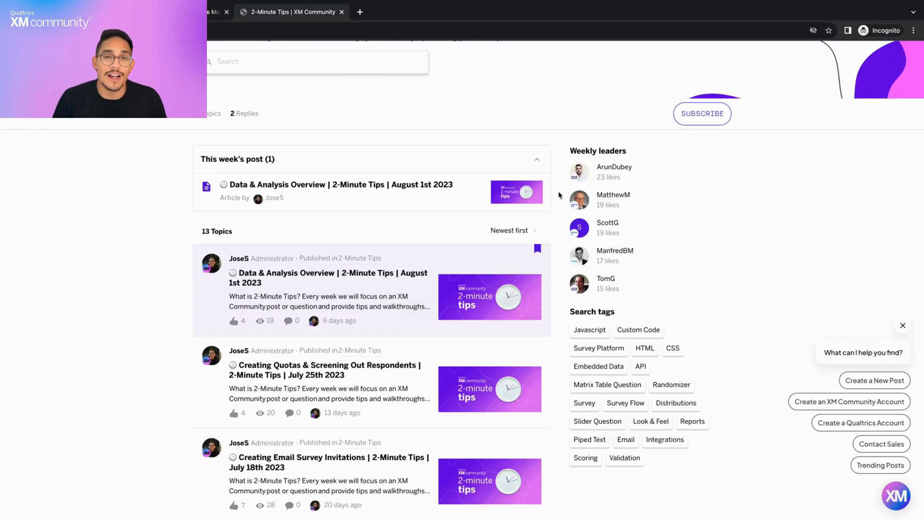
mouse_move(702, 114)
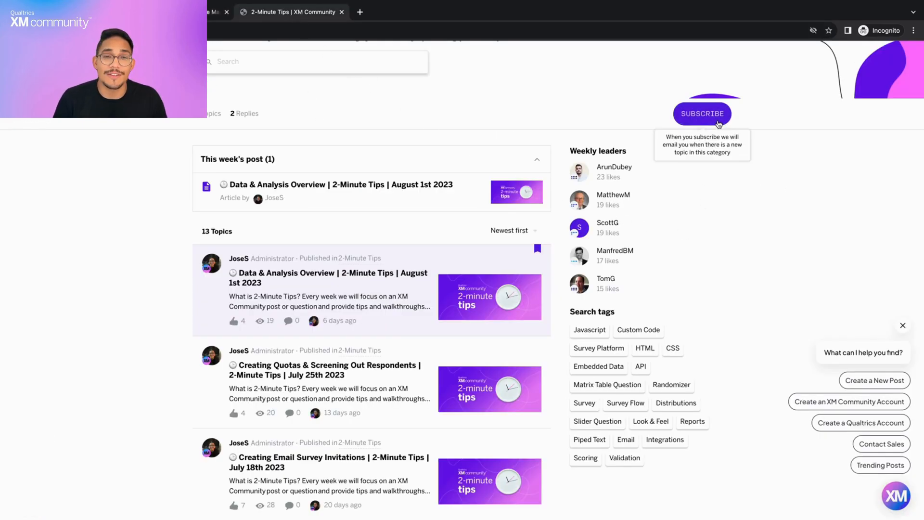